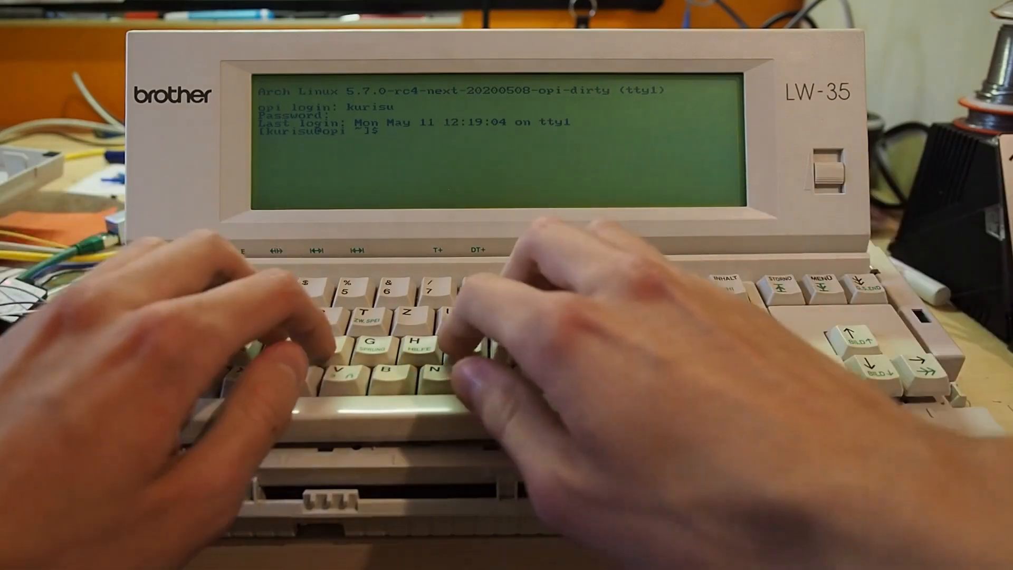
{"action": "type", "text": "./neo.sh"}
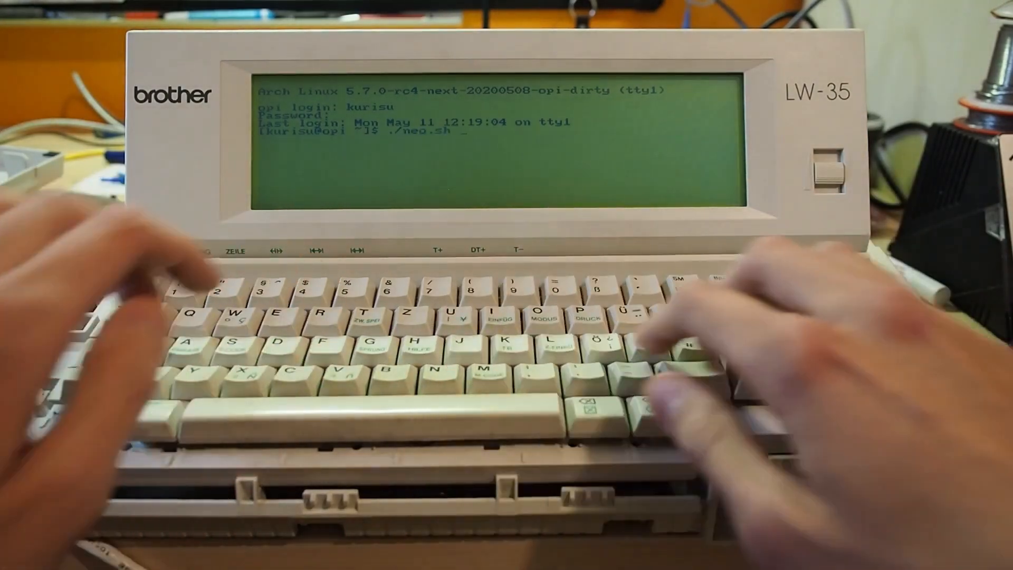